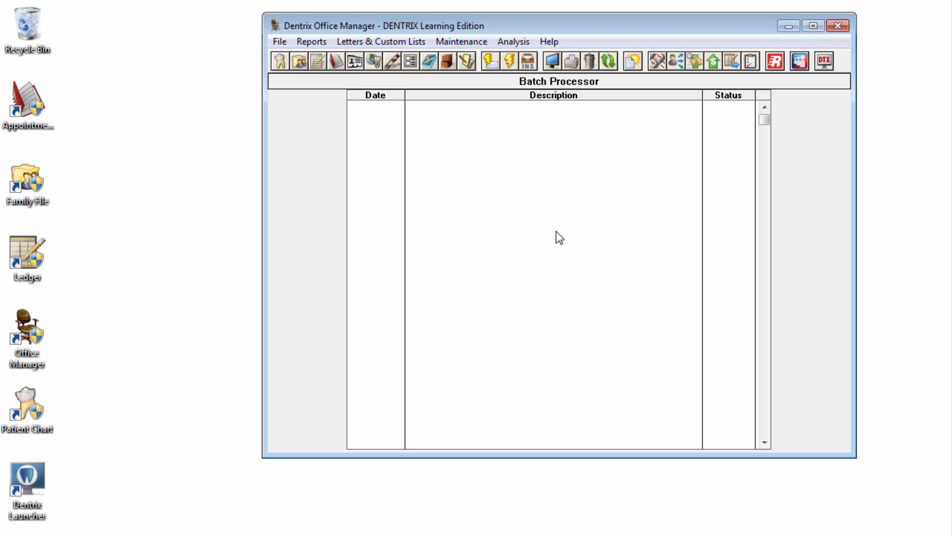
Step: Start a new custom list via Letters & Custom Lists > Misc
{"action": "left_click", "coordinate": [380, 42]}
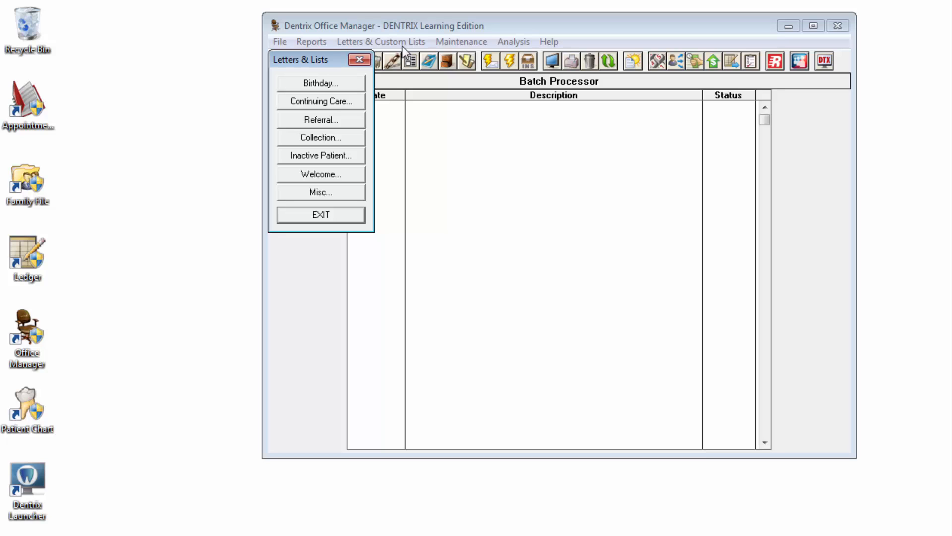
{"action": "left_click", "coordinate": [321, 192]}
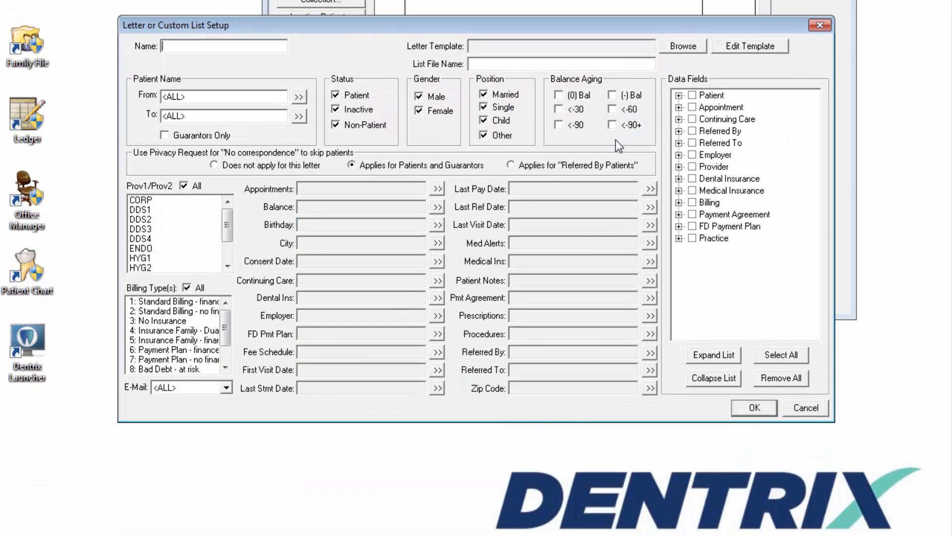
Step: Name the new custom list 'Custom Patient Report'
{"action": "type", "text": "Custom Patient Report"}
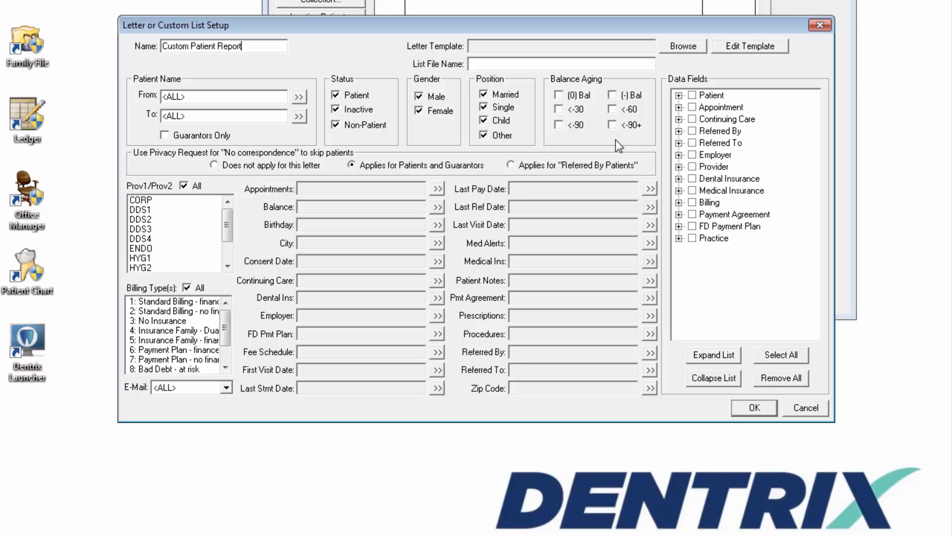
{"action": "mouse_move", "coordinate": [732, 98]}
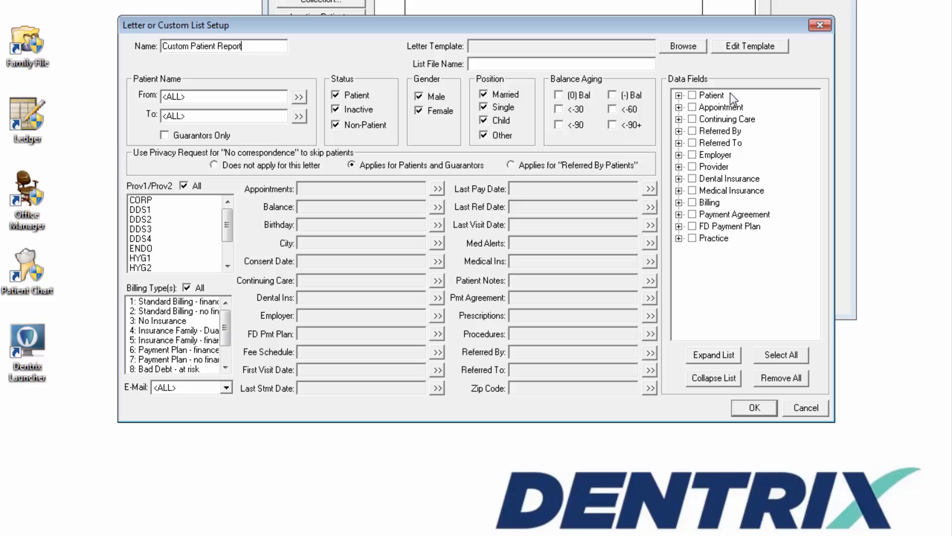
Step: Browse the Doc folder and attach dtxlm22.doc as the letter template
{"action": "left_click", "coordinate": [682, 45]}
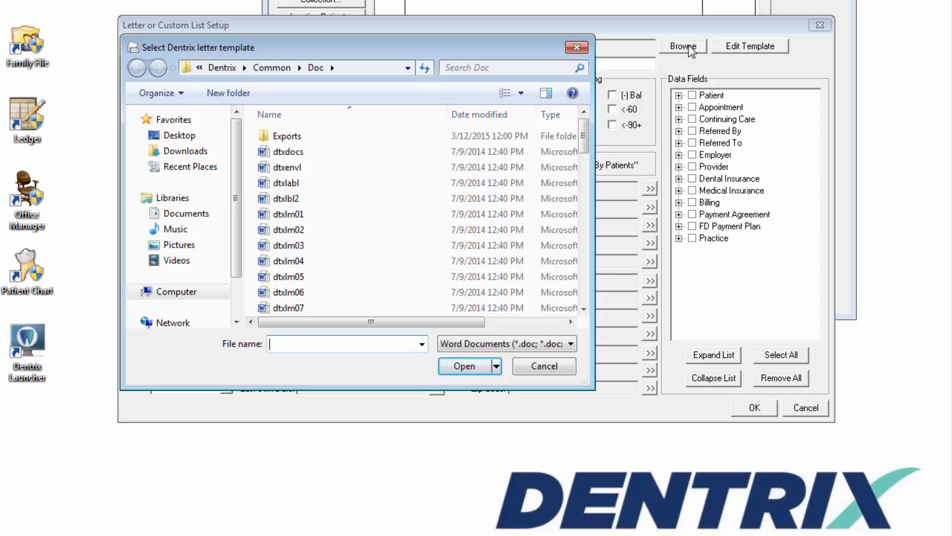
{"action": "scroll", "scroll_direction": "down", "scroll_amount": 3}
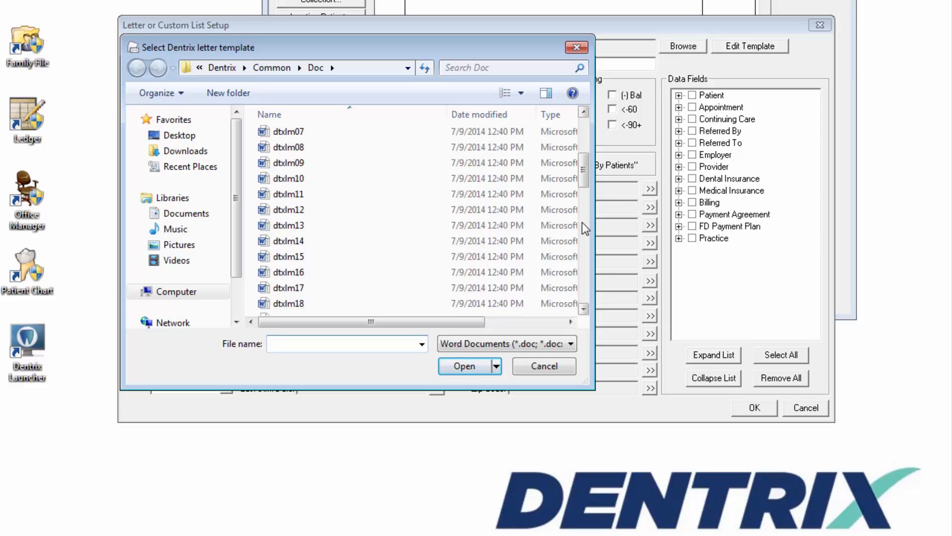
{"action": "scroll", "scroll_direction": "down", "scroll_amount": 3}
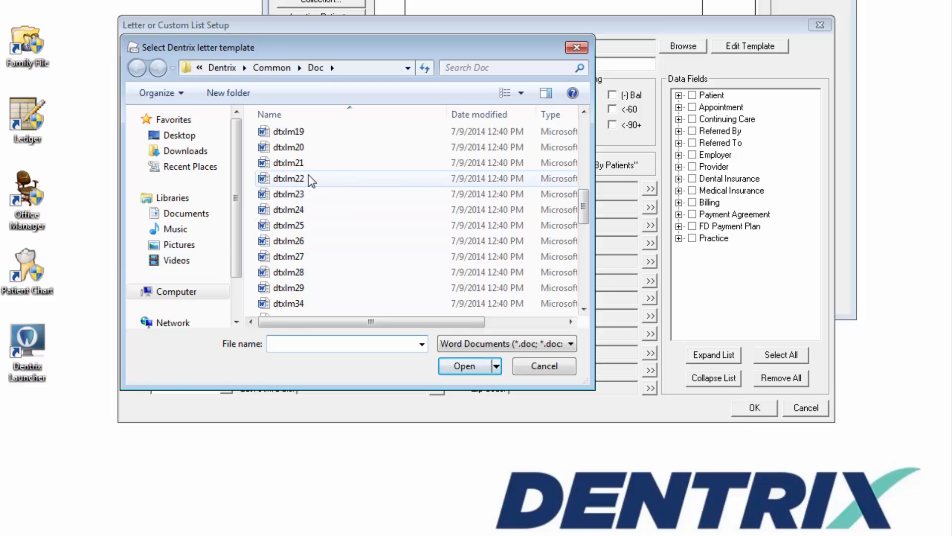
{"action": "double_click", "coordinate": [289, 178]}
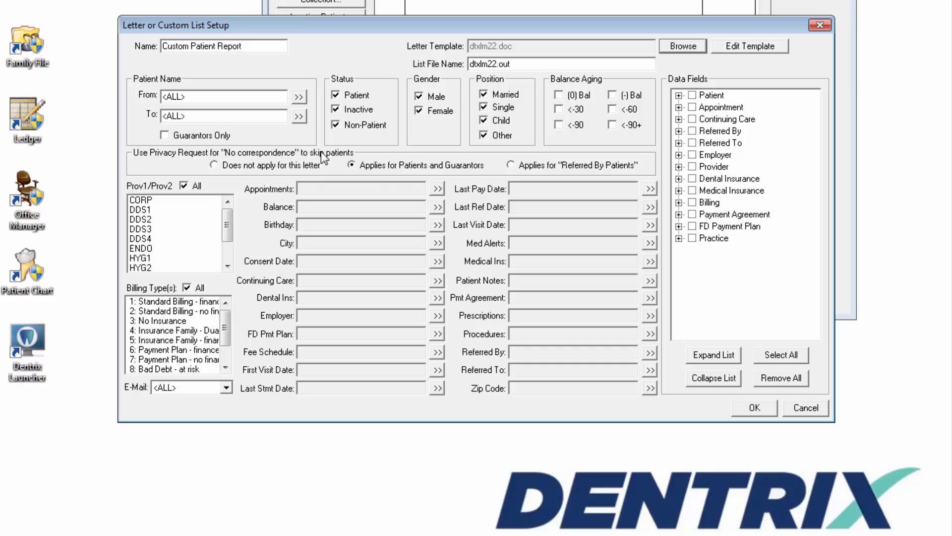
{"action": "mouse_move", "coordinate": [350, 132]}
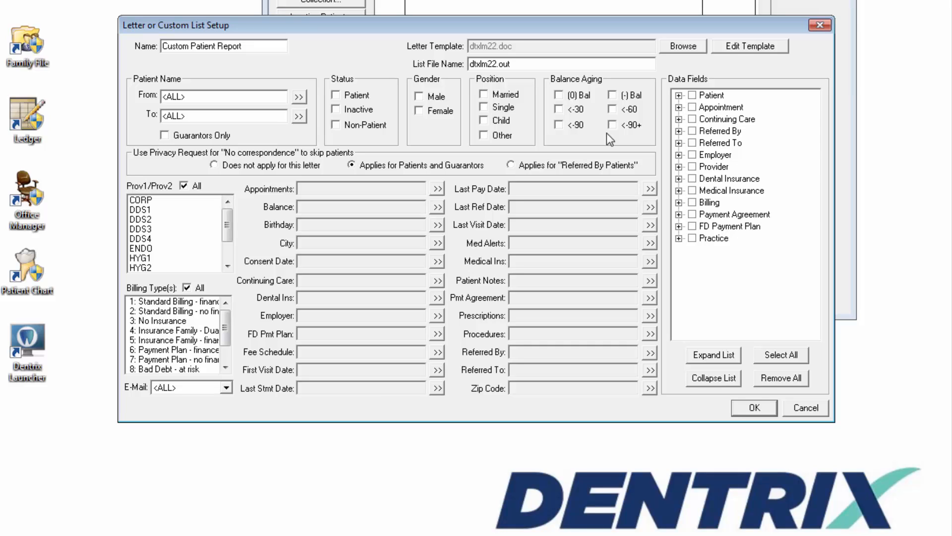
Step: Set the privacy request to 'Does not apply for this letter'
{"action": "left_click", "coordinate": [214, 165]}
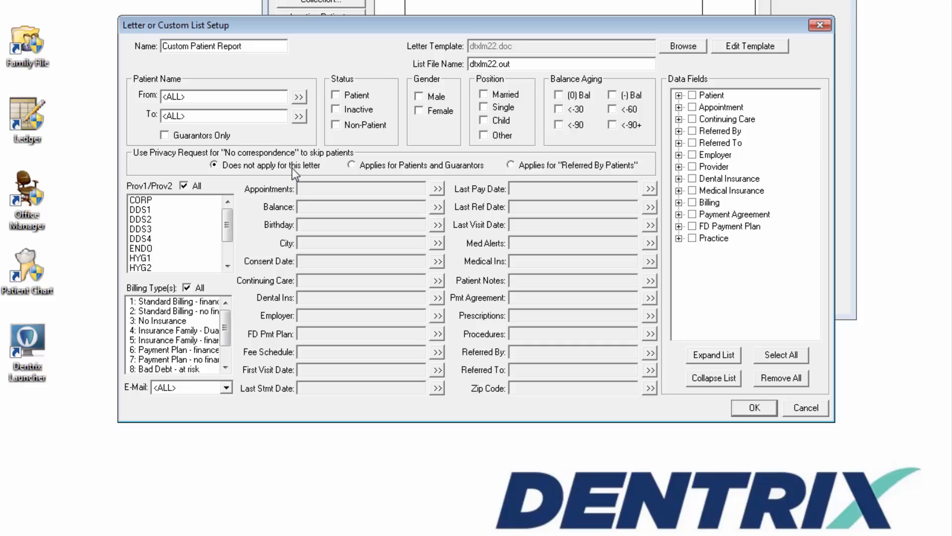
{"action": "mouse_move", "coordinate": [483, 232]}
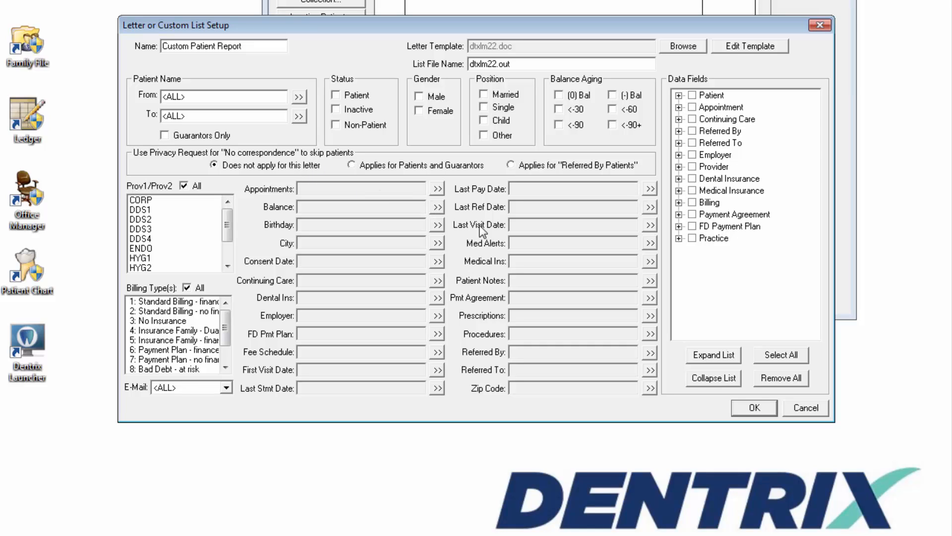
Step: Filter procedures to completed ones with beginning and ending code X1497 from the Diagnostic category
{"action": "left_click", "coordinate": [650, 334]}
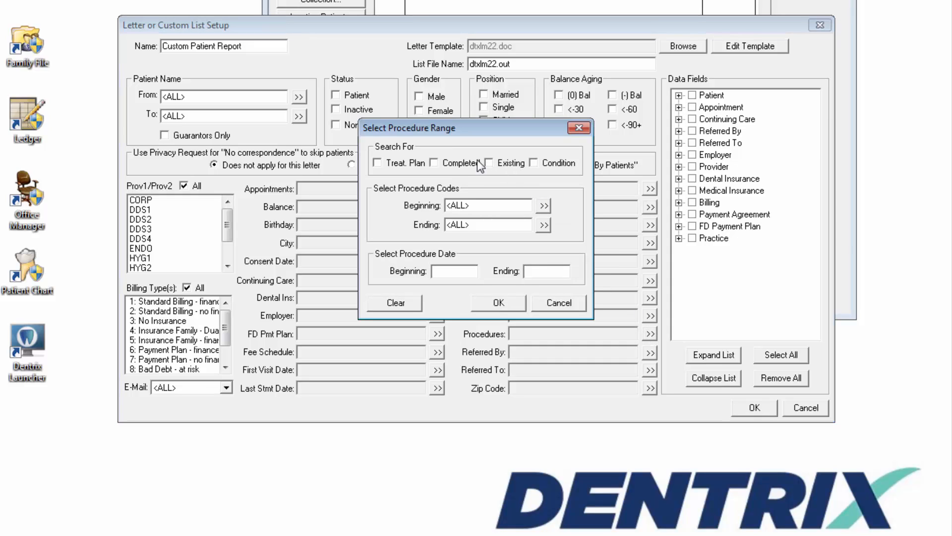
{"action": "left_click", "coordinate": [433, 163]}
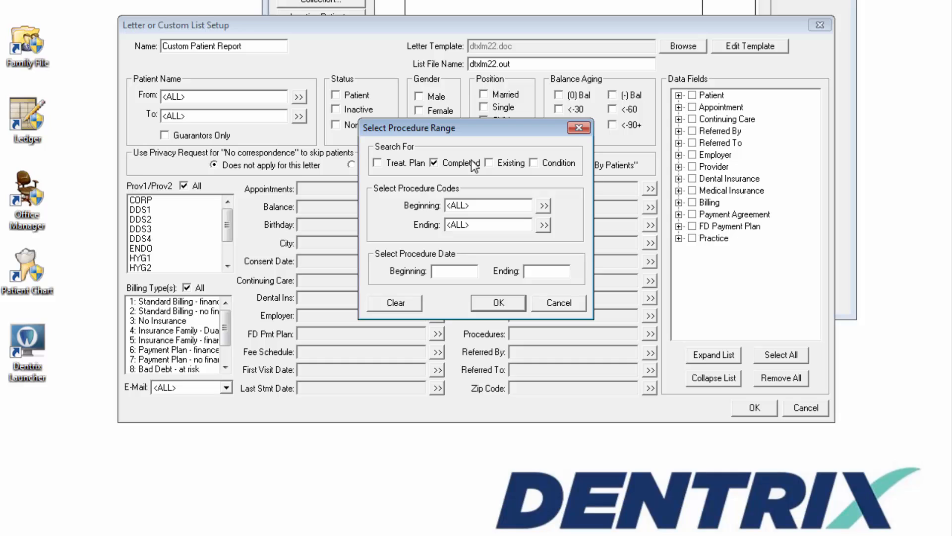
{"action": "left_click", "coordinate": [542, 205]}
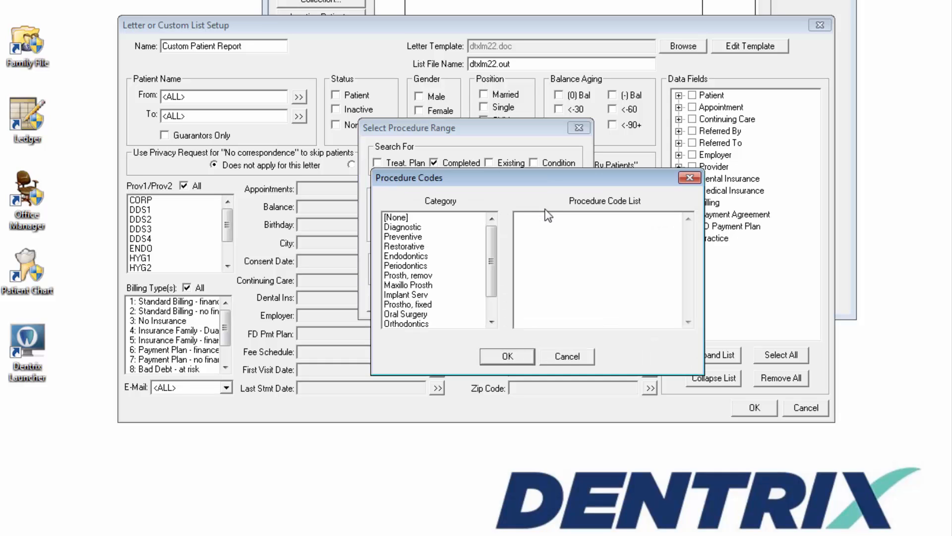
{"action": "left_click", "coordinate": [403, 226]}
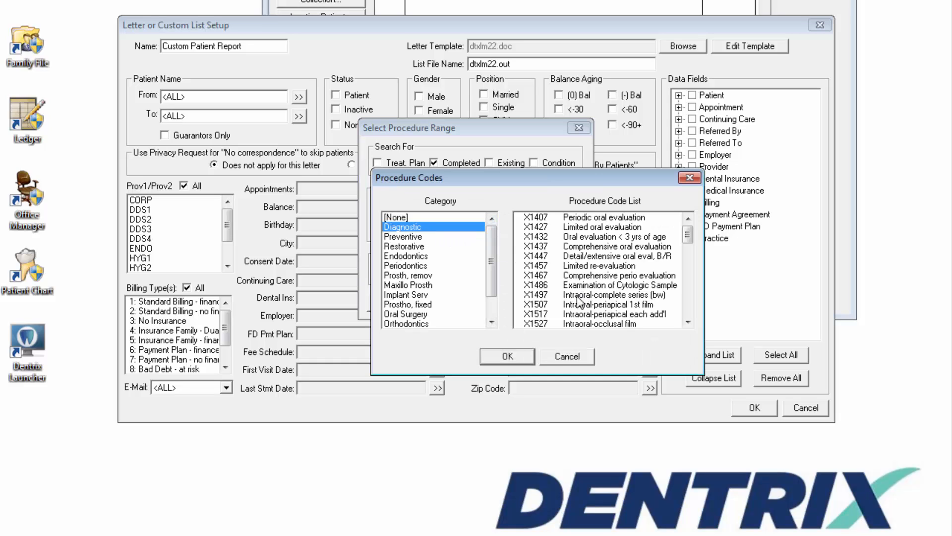
{"action": "left_click", "coordinate": [507, 356]}
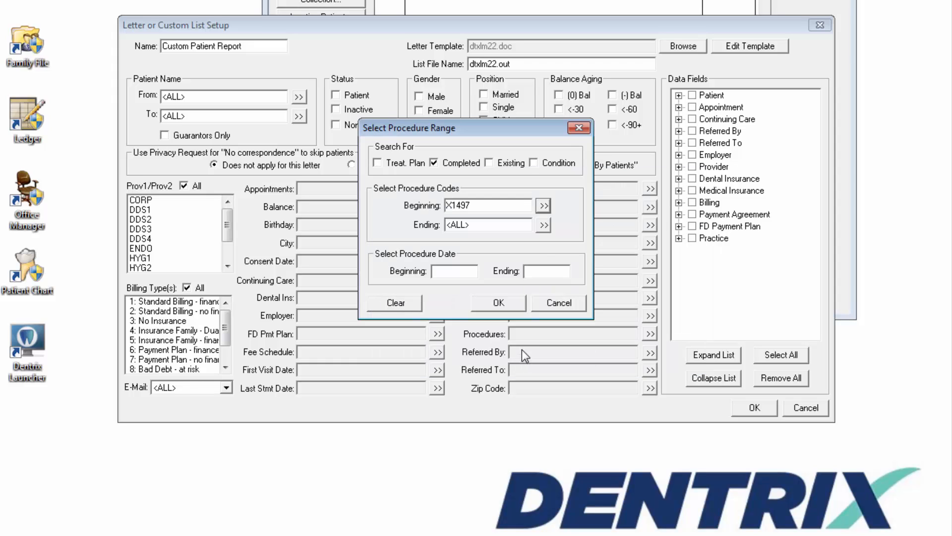
{"action": "left_click", "coordinate": [543, 205]}
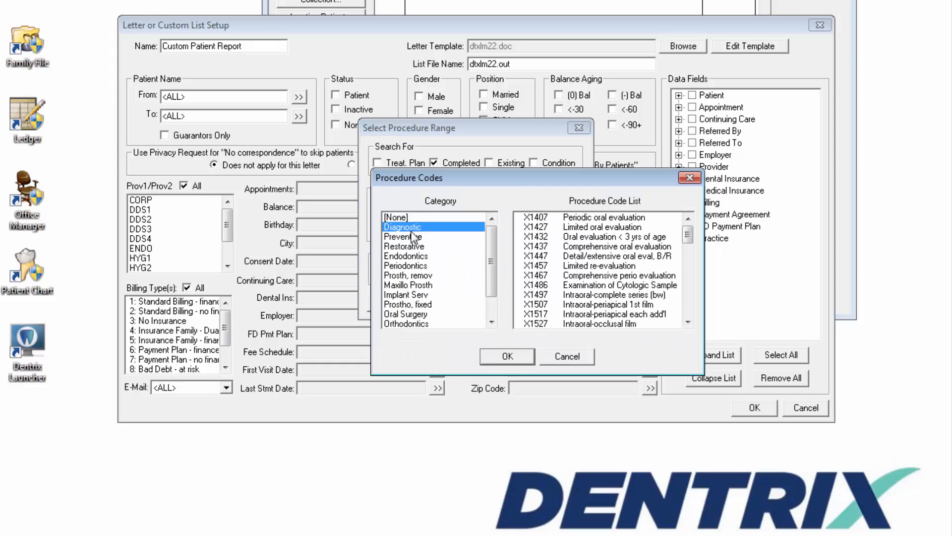
{"action": "left_click", "coordinate": [607, 295]}
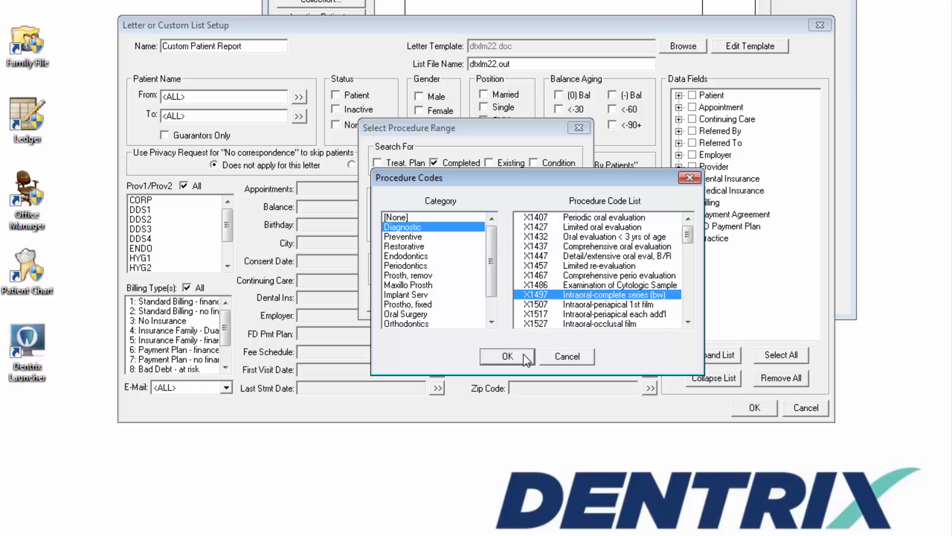
{"action": "left_click", "coordinate": [508, 356]}
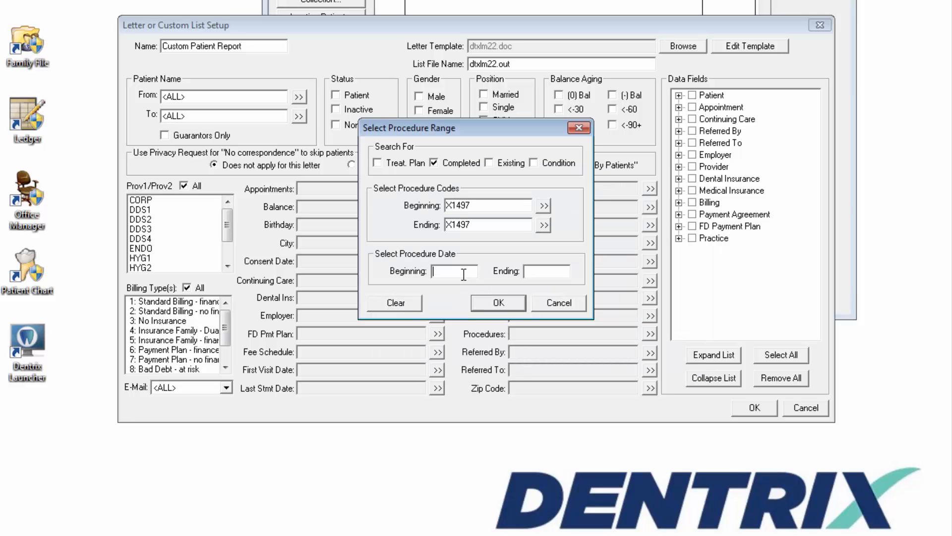
Step: Set the procedure date range to 01/01/2014 through 12/31/2014 and apply the filter
{"action": "type", "text": "010114"}
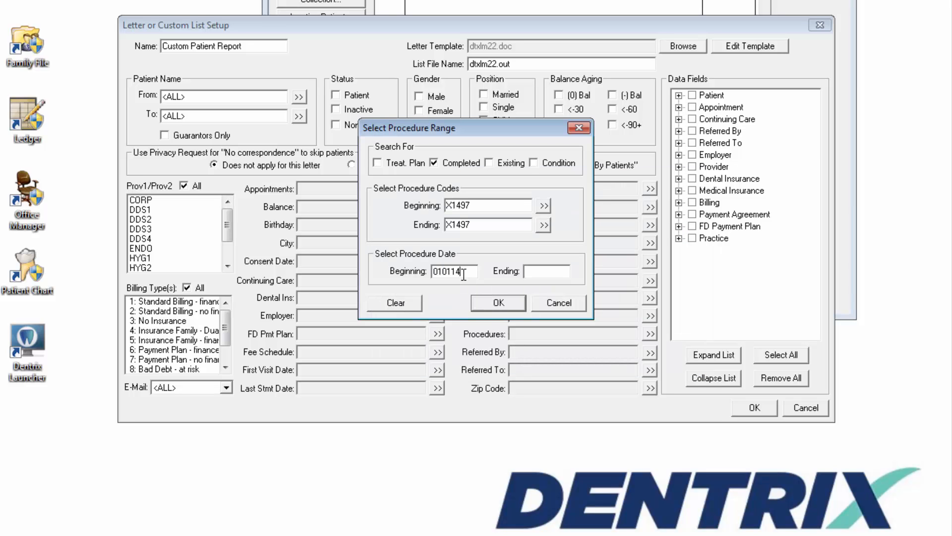
{"action": "type", "text": "123114"}
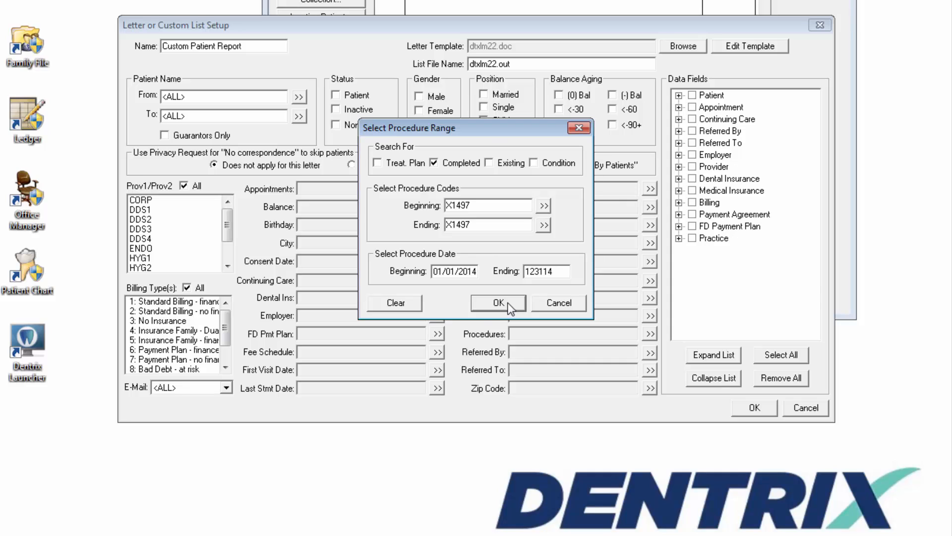
{"action": "left_click", "coordinate": [496, 302]}
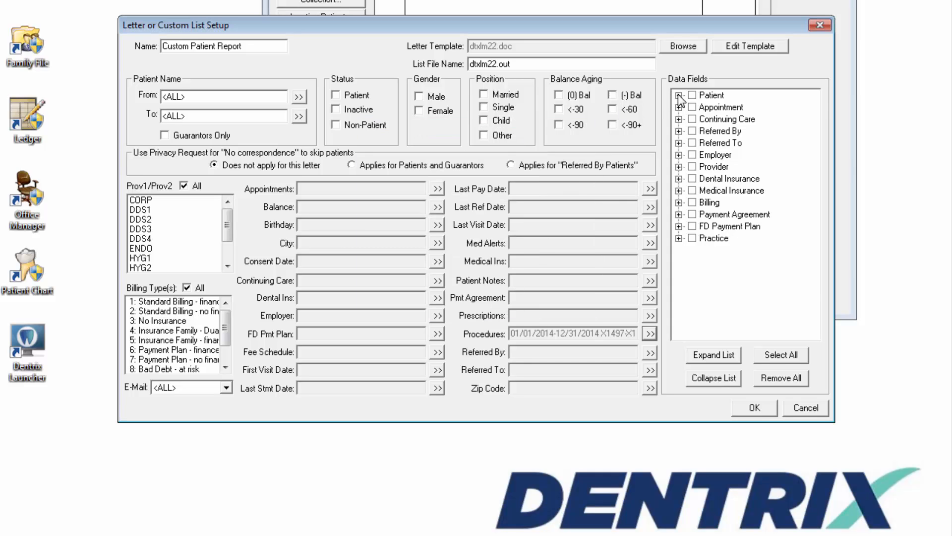
Step: Add Chart # and Preferred Name to the Patient data fields and save the list setup
{"action": "left_click", "coordinate": [680, 95]}
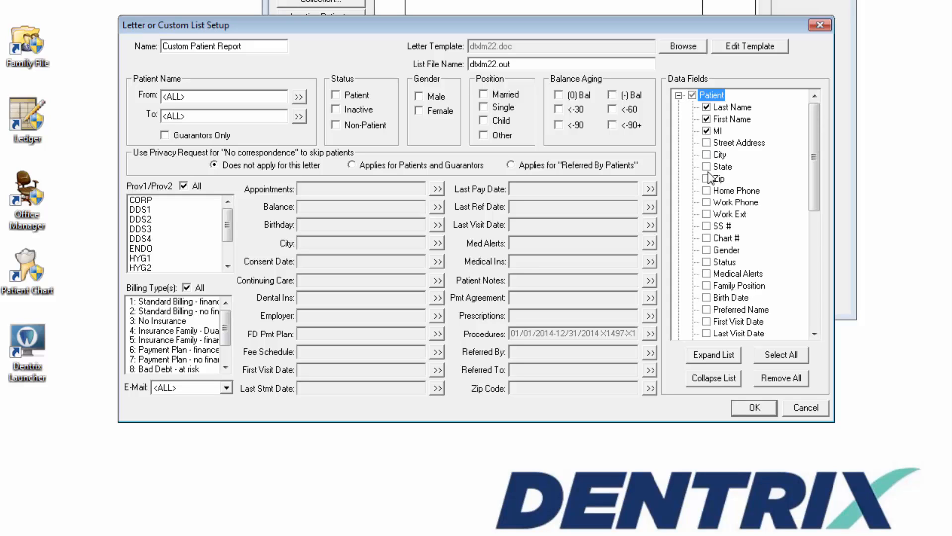
{"action": "left_click", "coordinate": [706, 237]}
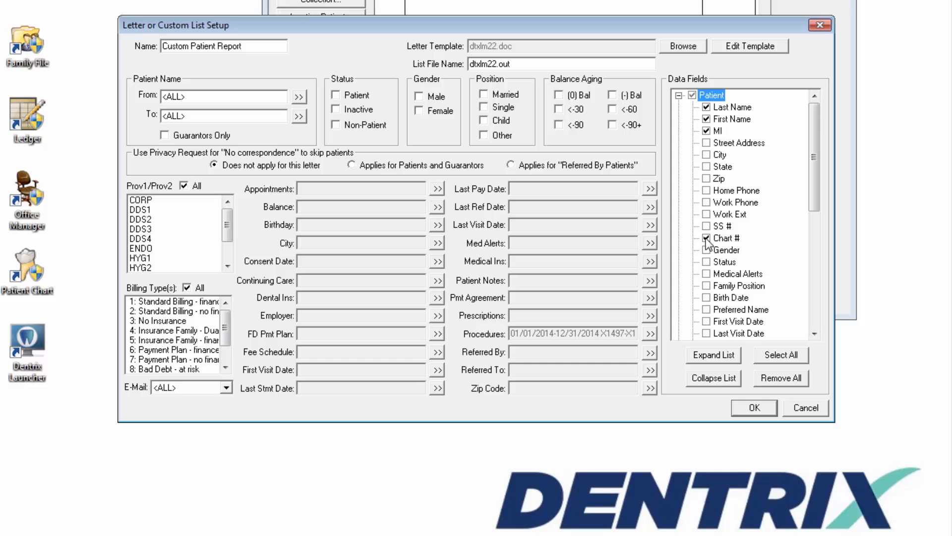
{"action": "left_click", "coordinate": [706, 309]}
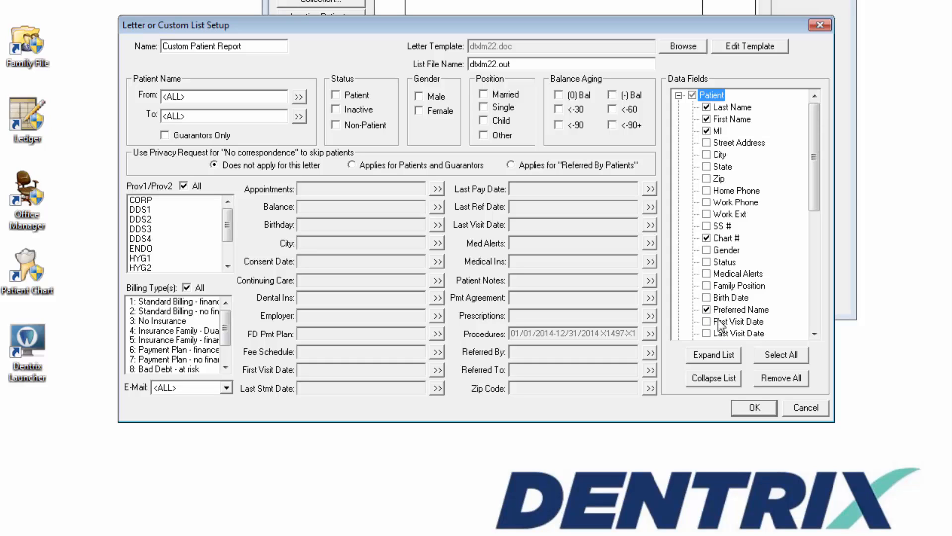
{"action": "left_click", "coordinate": [754, 407]}
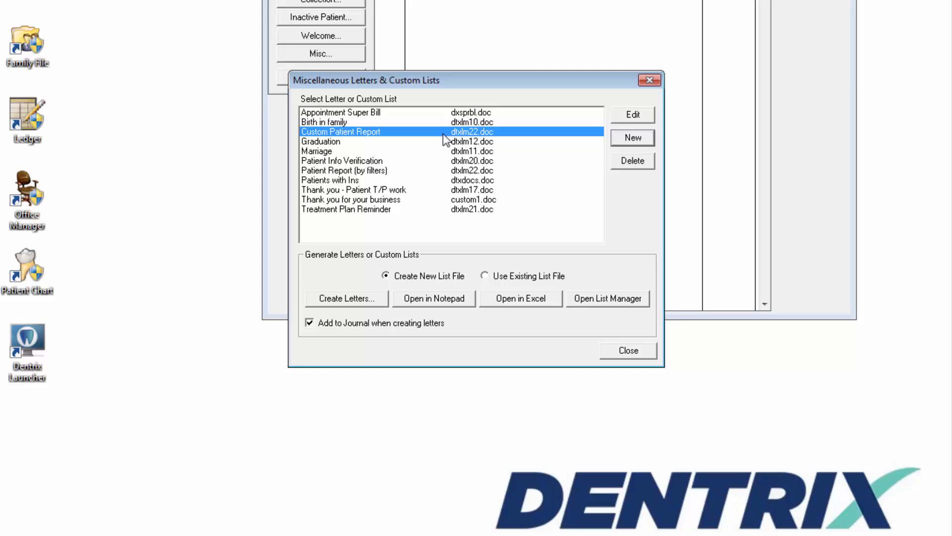
{"action": "mouse_move", "coordinate": [608, 299]}
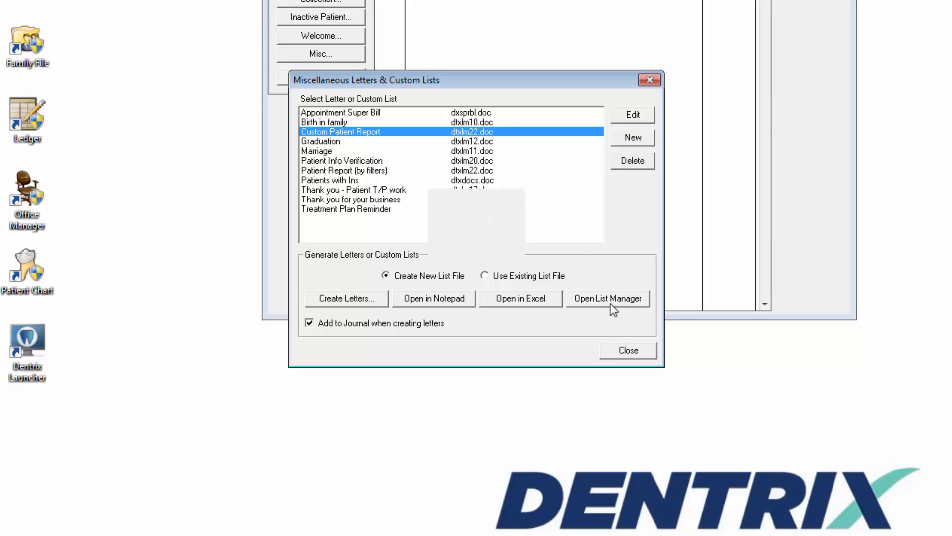
Step: Generate Custom Patient Report as a new list file and view it in List Manager
{"action": "left_click", "coordinate": [607, 298]}
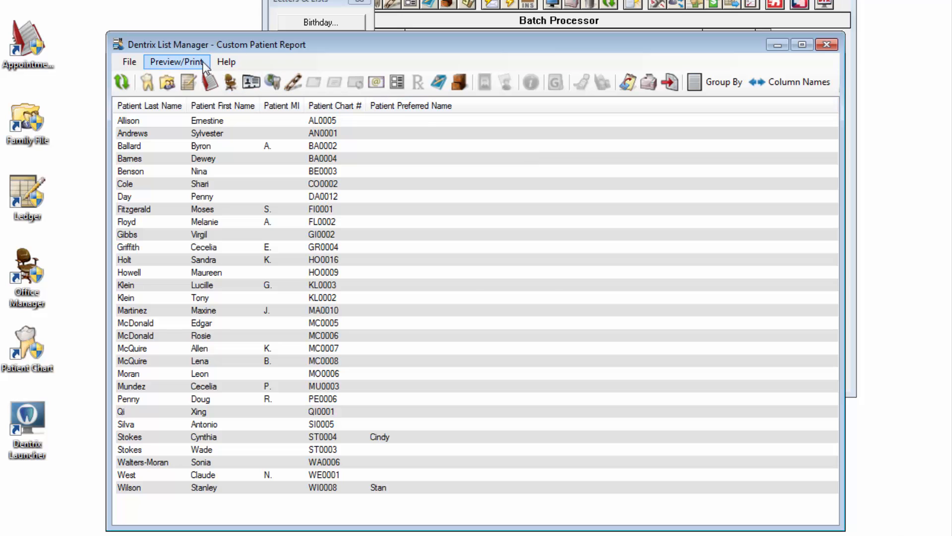
Step: Review the File menu and the right-click actions for listed patients, choosing Ledger
{"action": "left_click", "coordinate": [129, 62]}
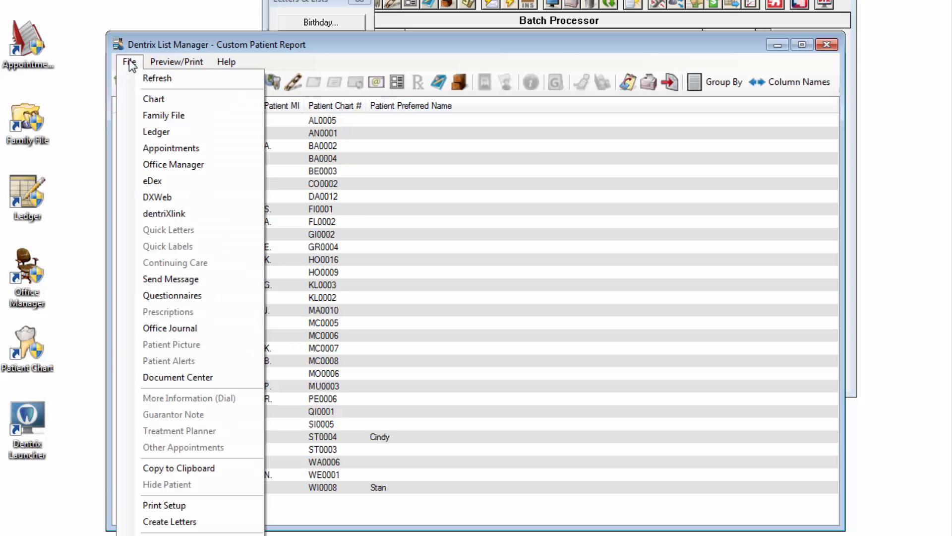
{"action": "mouse_move", "coordinate": [179, 467]}
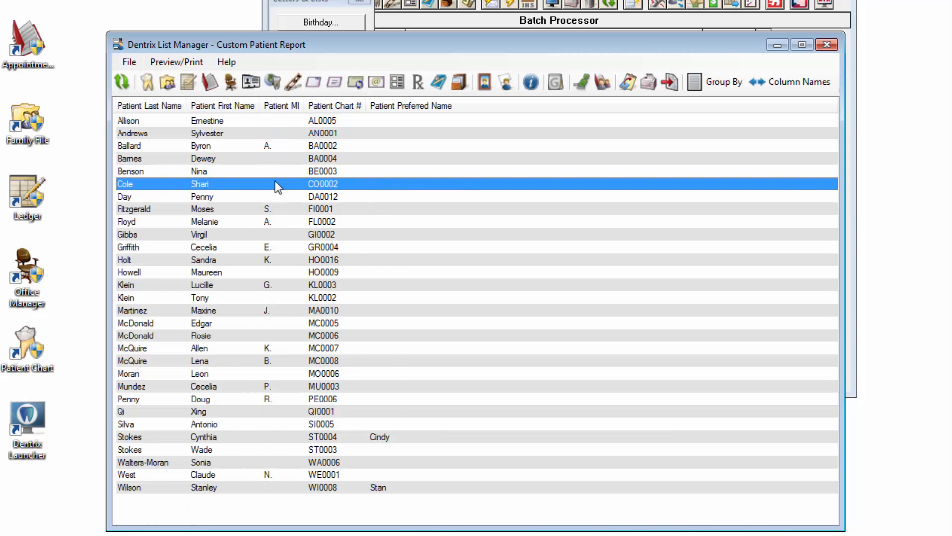
{"action": "right_click", "coordinate": [199, 184]}
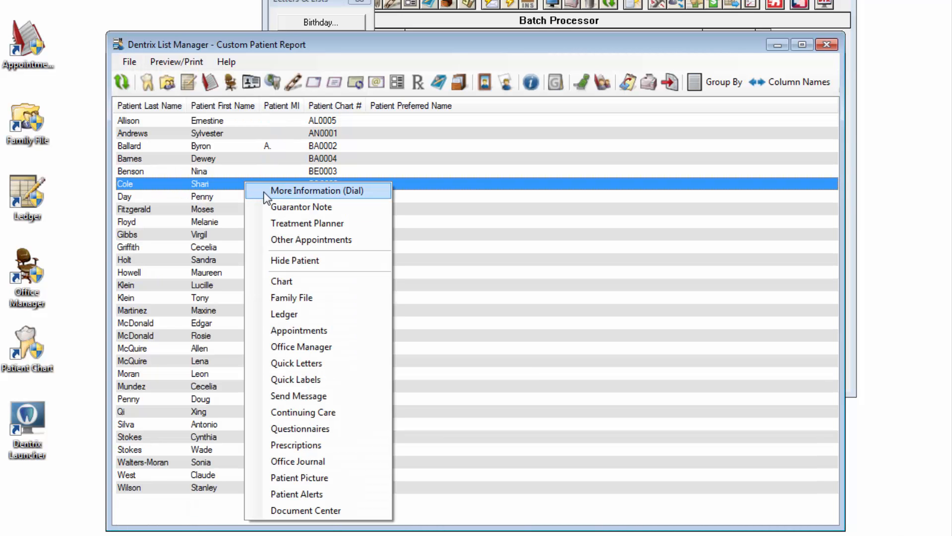
{"action": "left_click", "coordinate": [317, 190]}
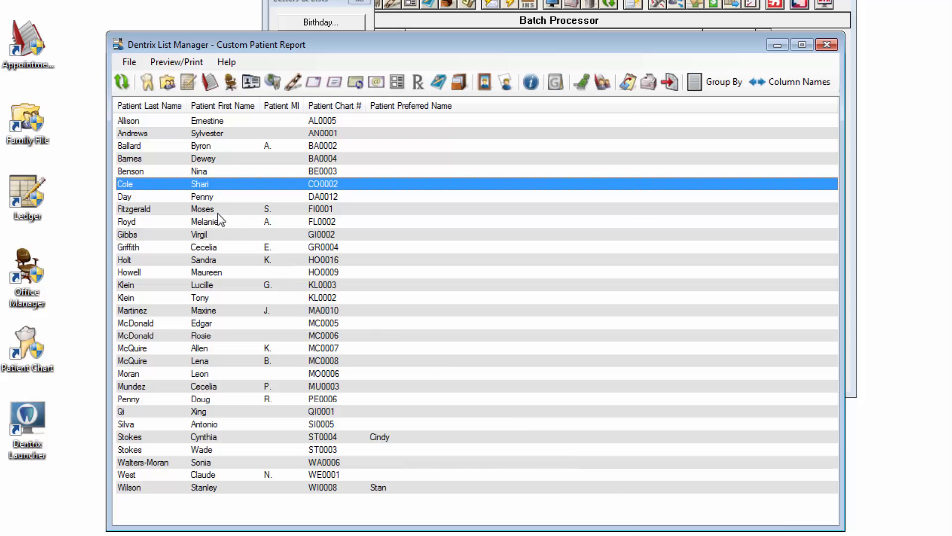
{"action": "right_click", "coordinate": [201, 209]}
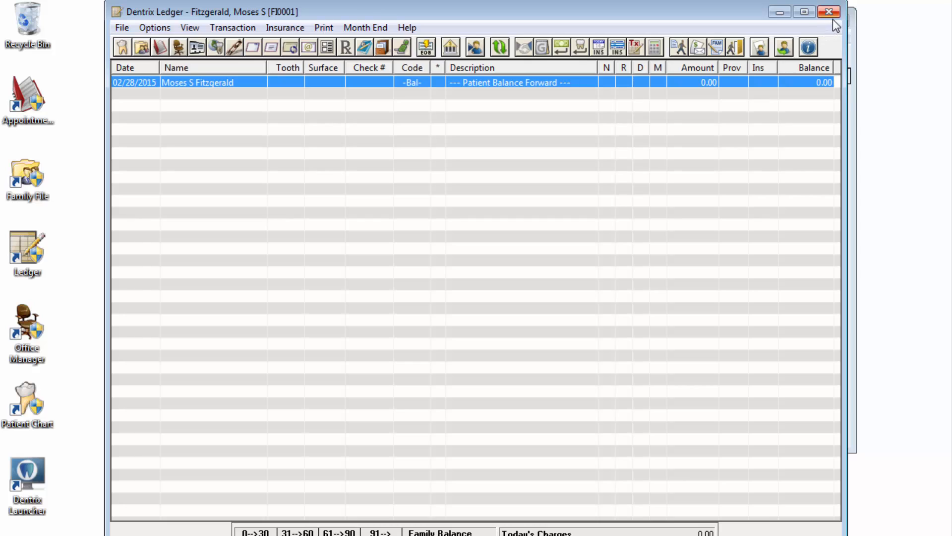
{"action": "mouse_move", "coordinate": [832, 24]}
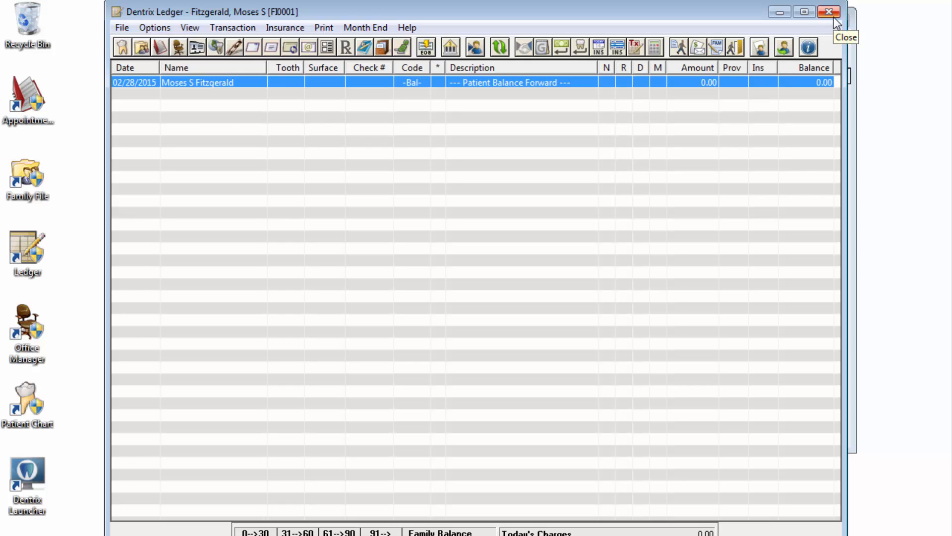